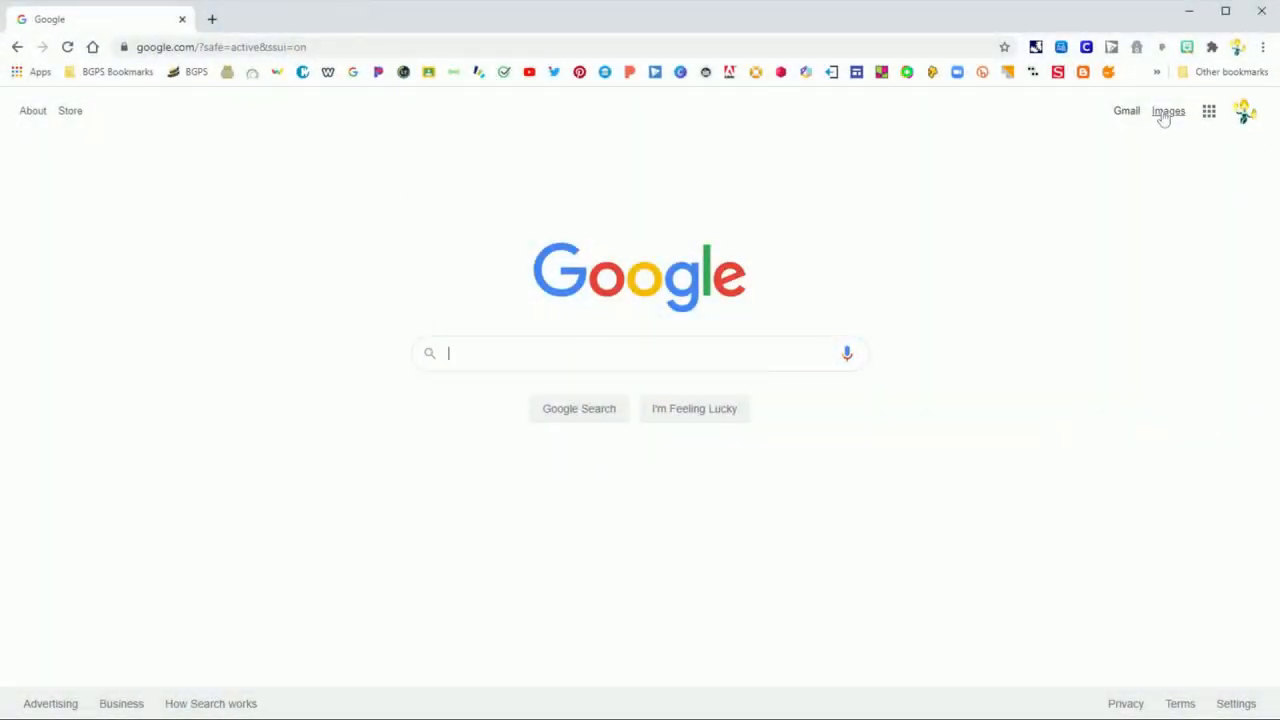
mouse_move(147, 111)
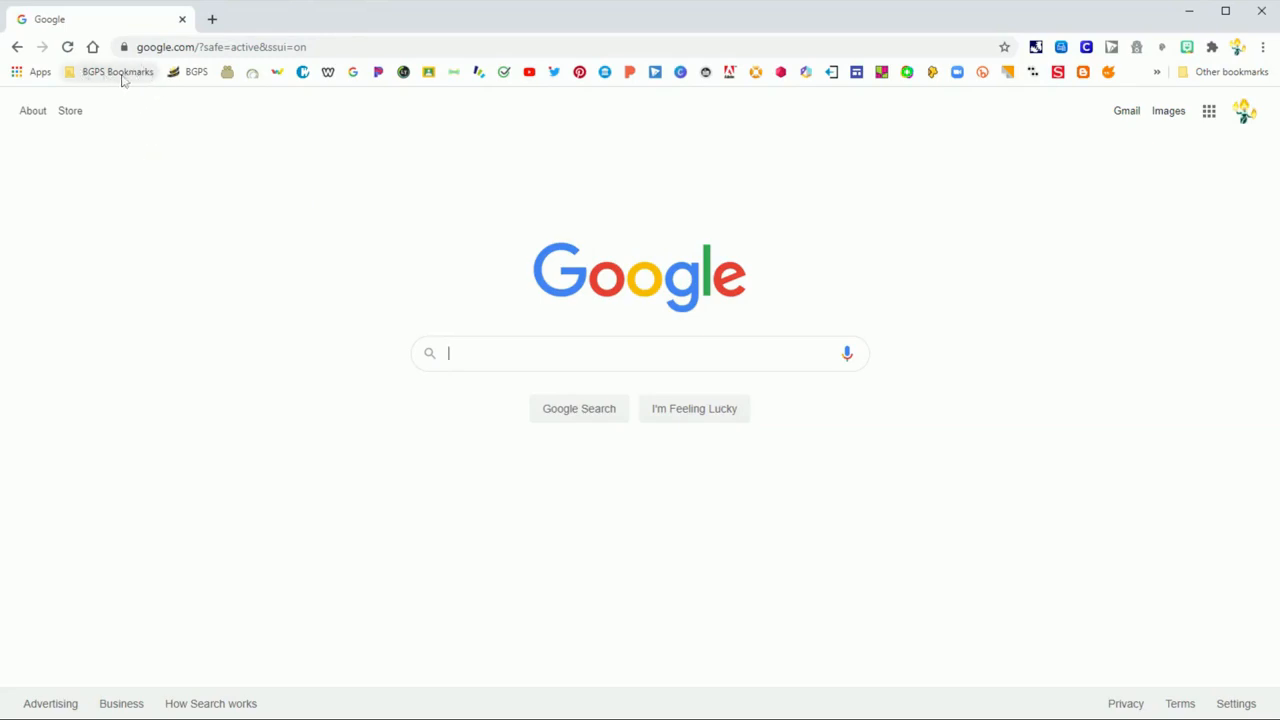
mouse_move(108, 85)
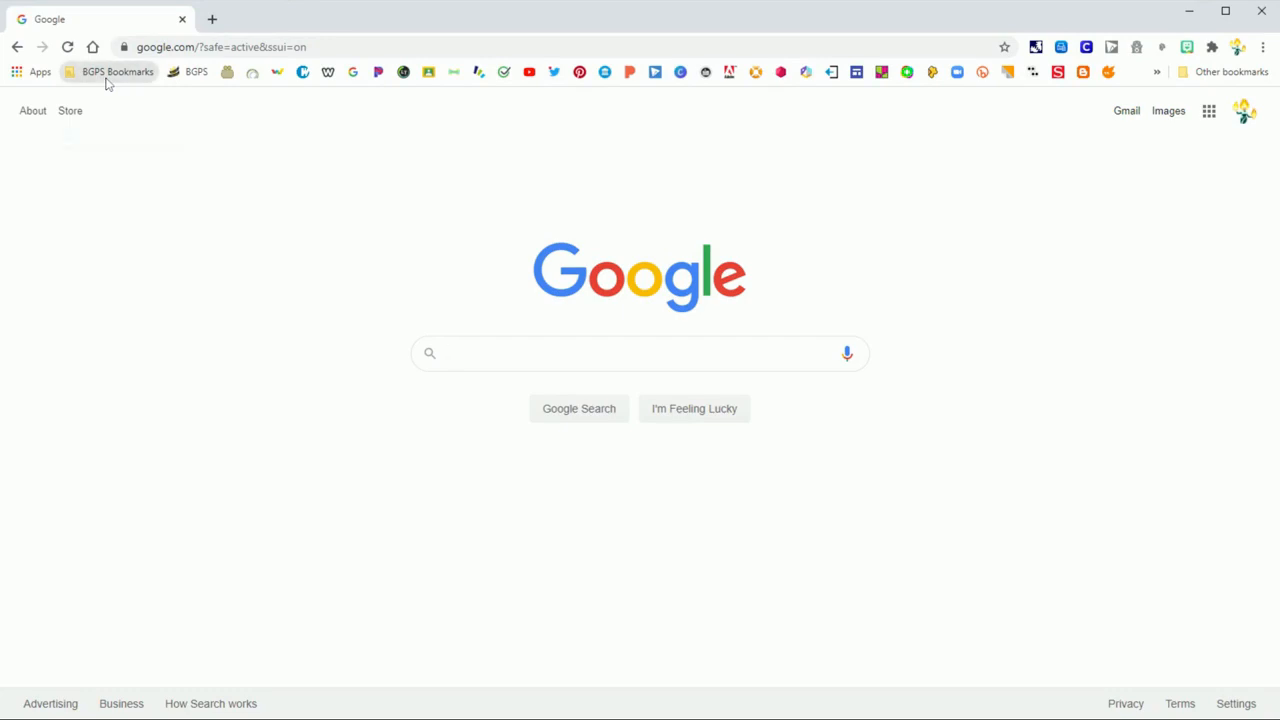
- Open Clever BGPS Sign-In from the BGPS Bookmarks folder
click(117, 71)
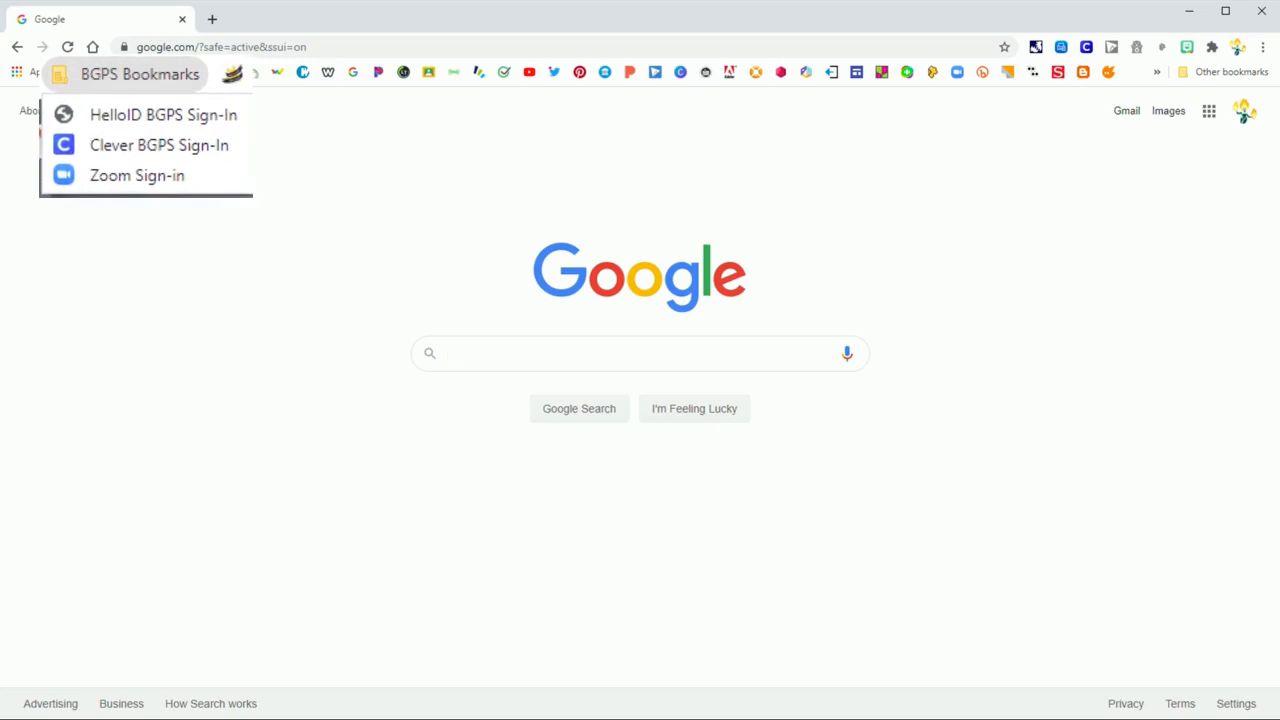
click(159, 145)
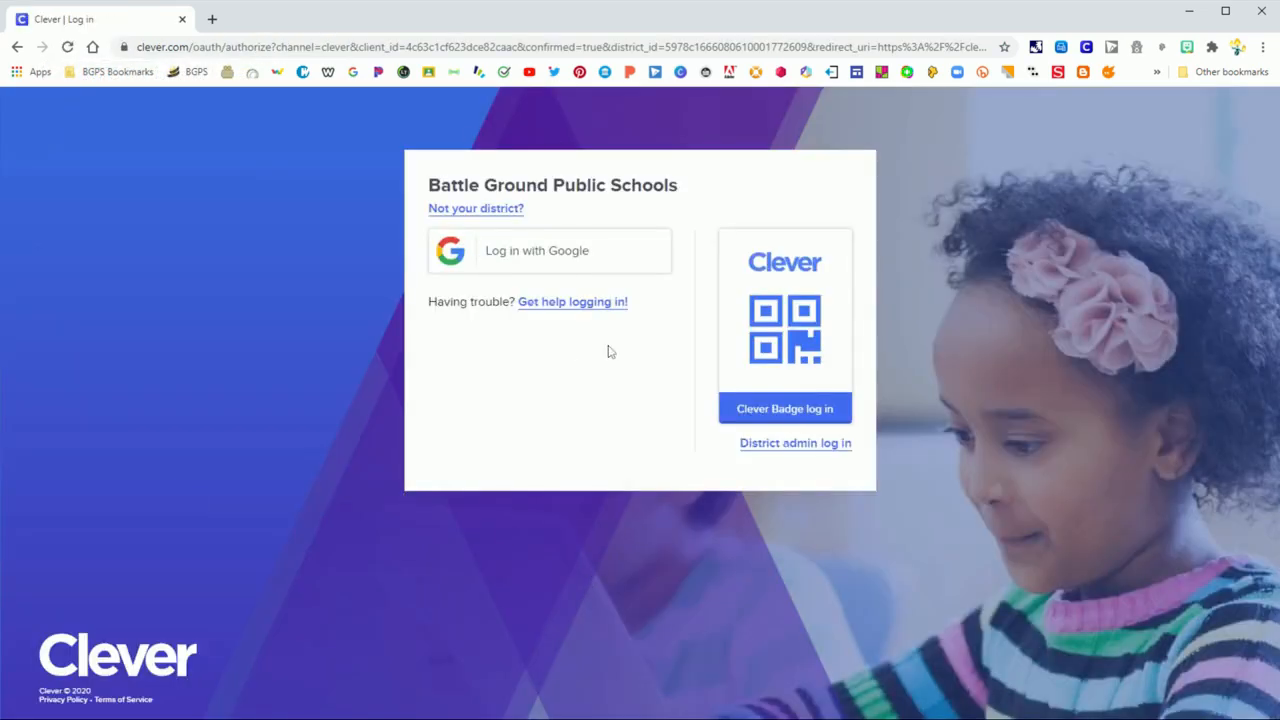
- Open a new tab, return to Google, and select the address bar URL
click(17, 47)
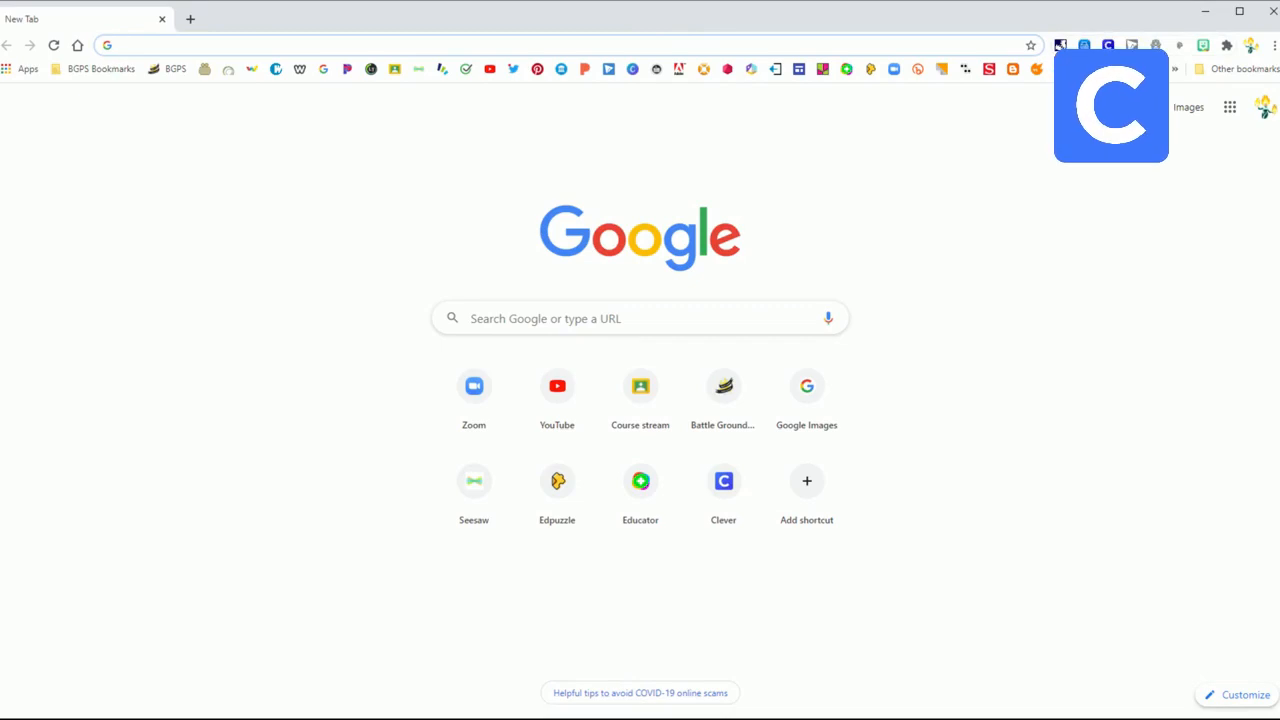
click(723, 481)
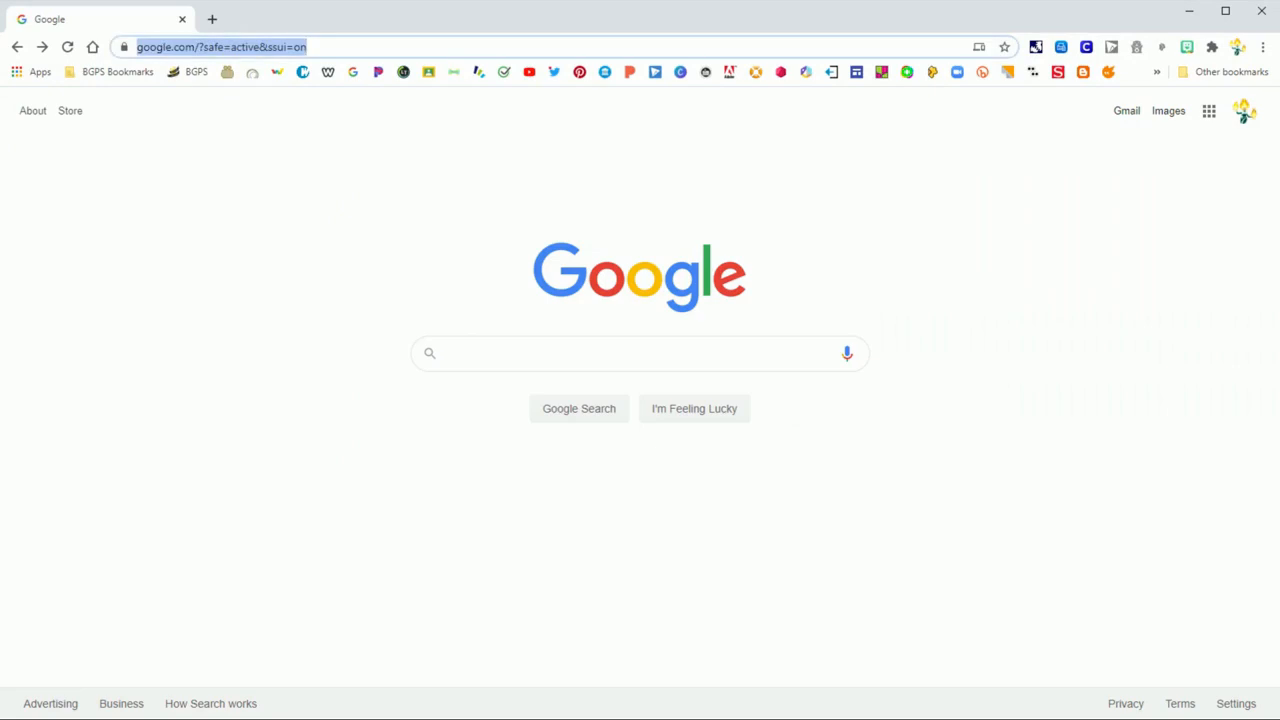
- Enter clever.com/in/bgps in the address bar
text(clever.com/in/bgps)
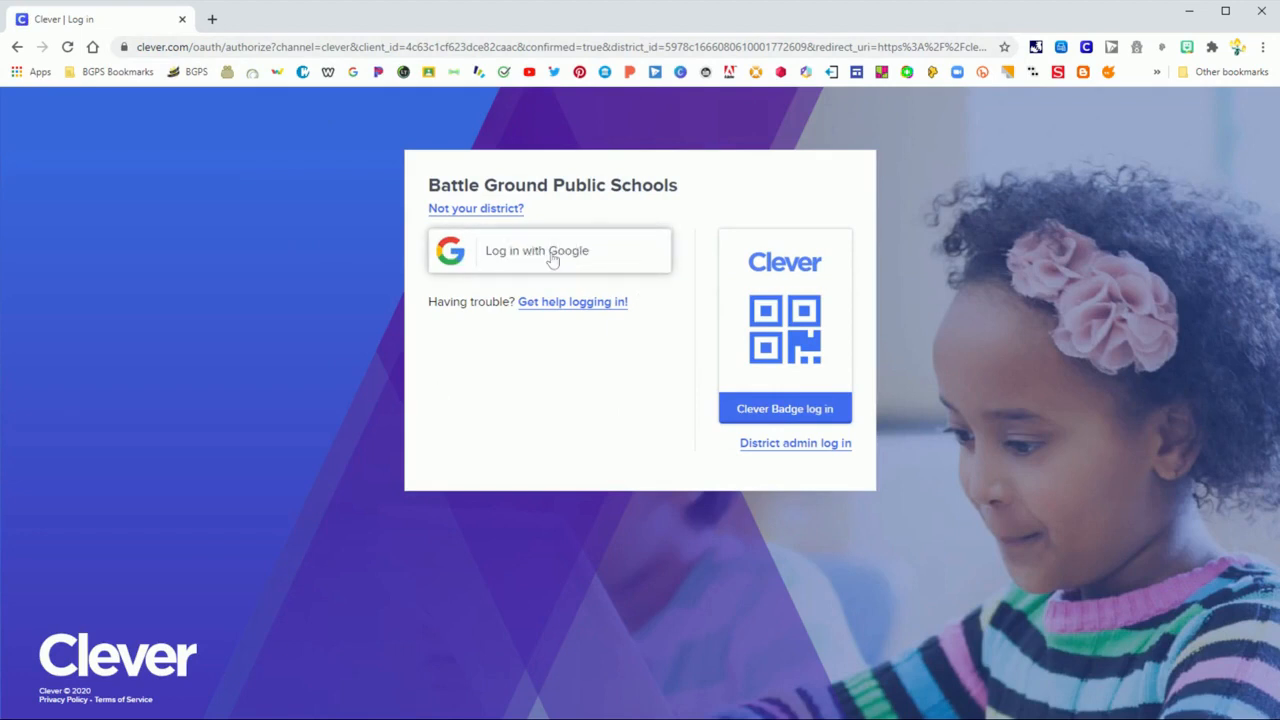
- Log in with Google using the training student account
click(551, 250)
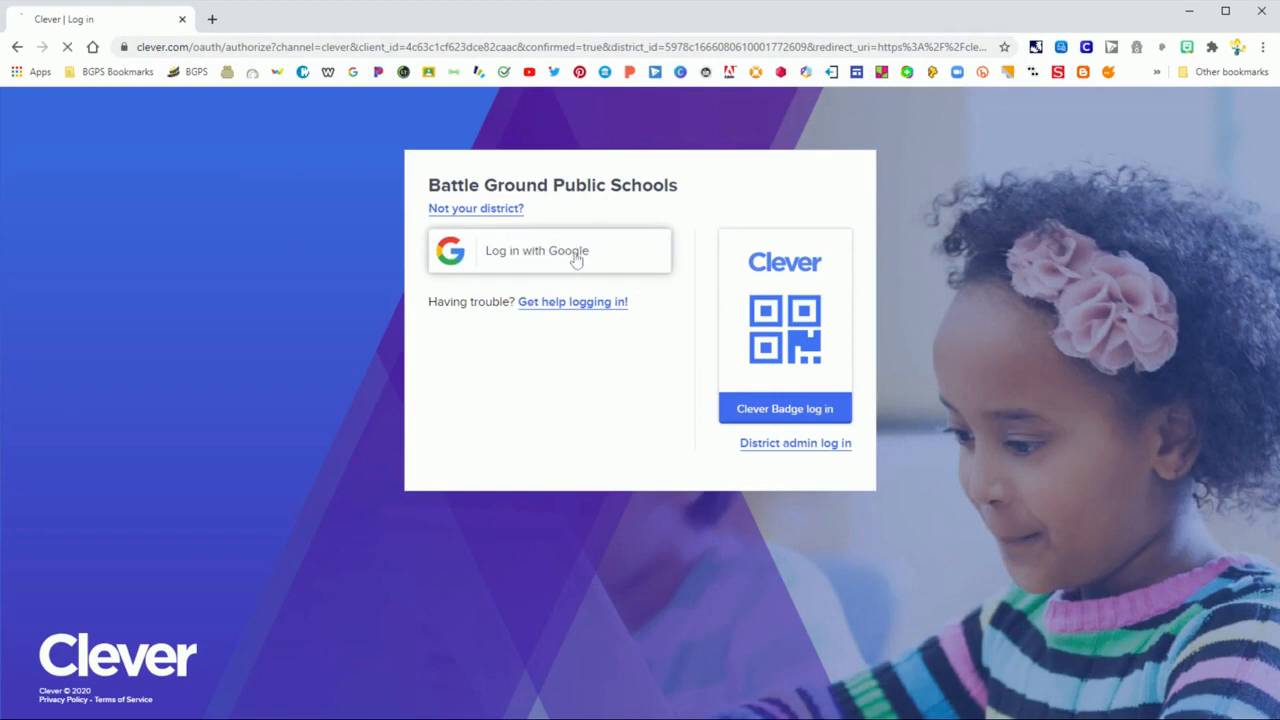
click(549, 250)
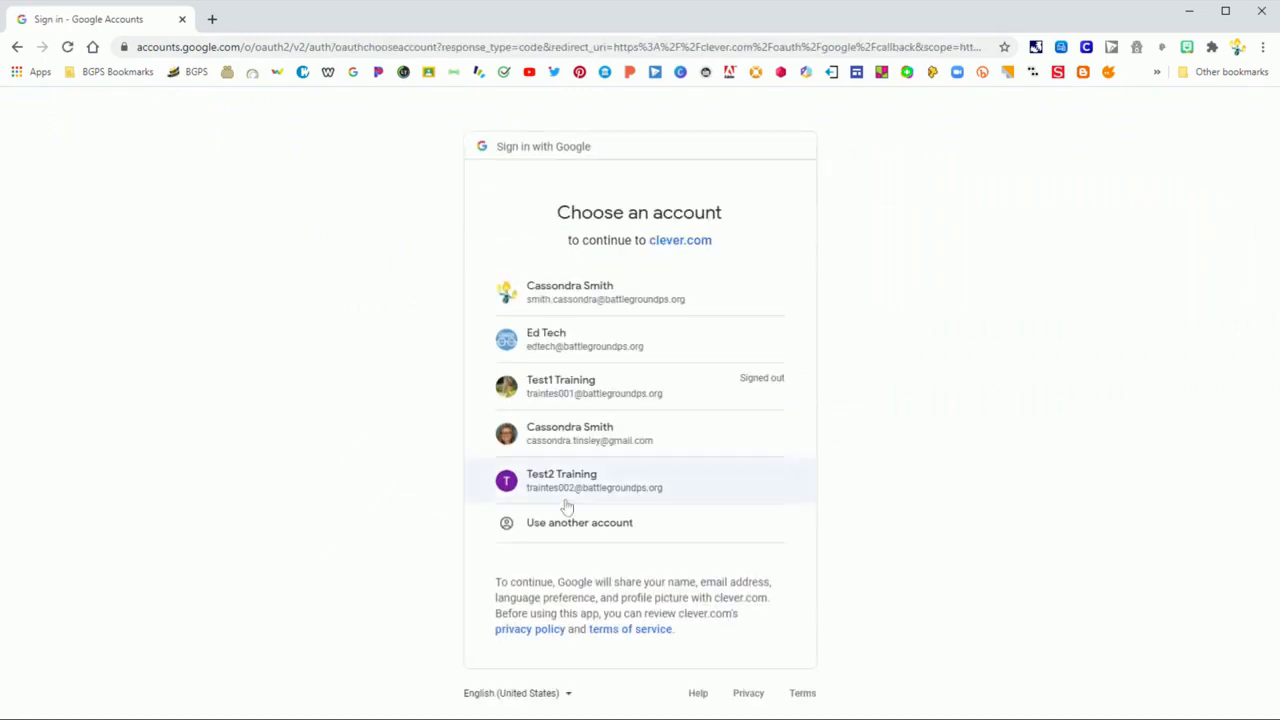
click(594, 480)
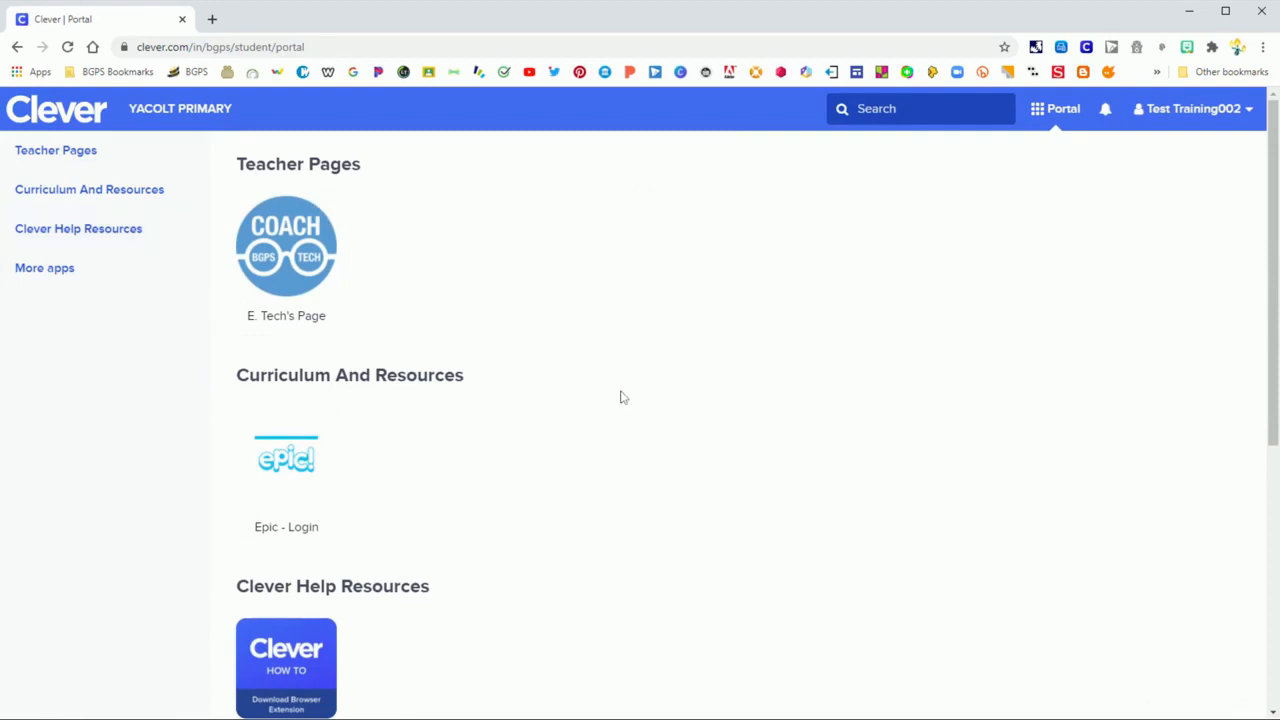
mouse_move(575, 483)
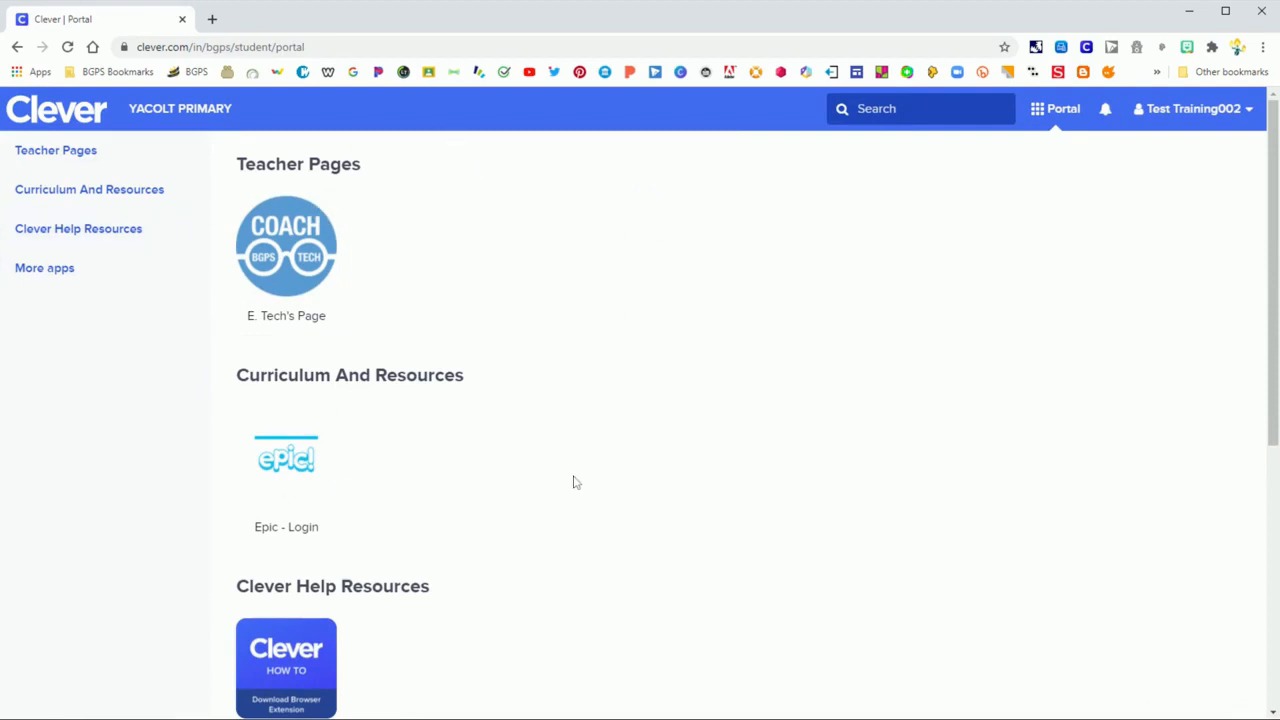
mouse_move(236, 401)
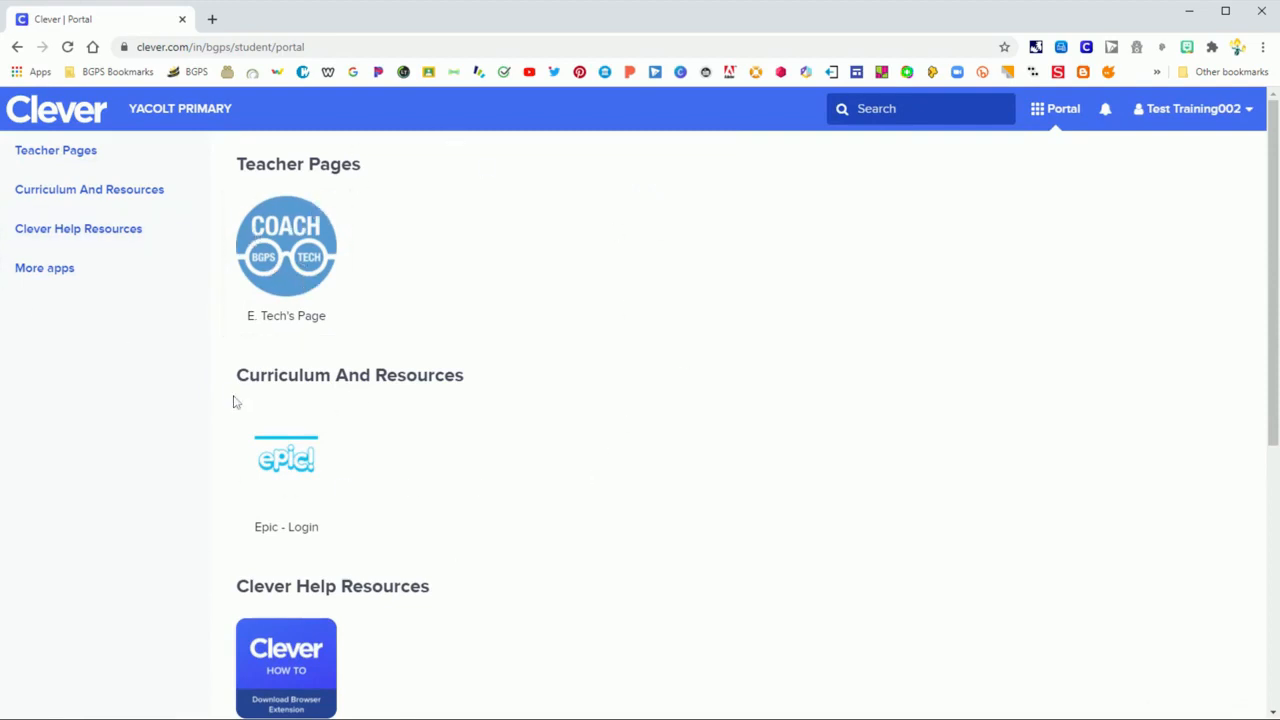
- Browse the portal's More apps list, then open E. Tech's Page under Teacher Pages
scroll(down, 3)
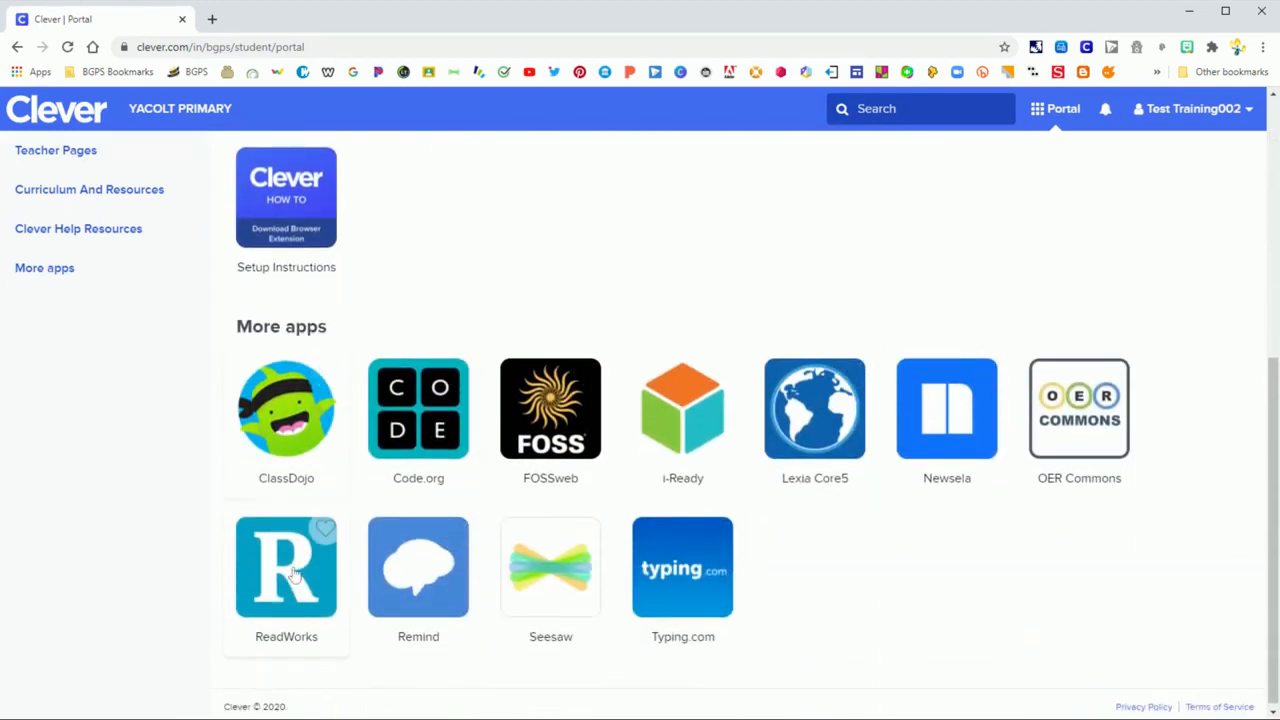
scroll(down, 3)
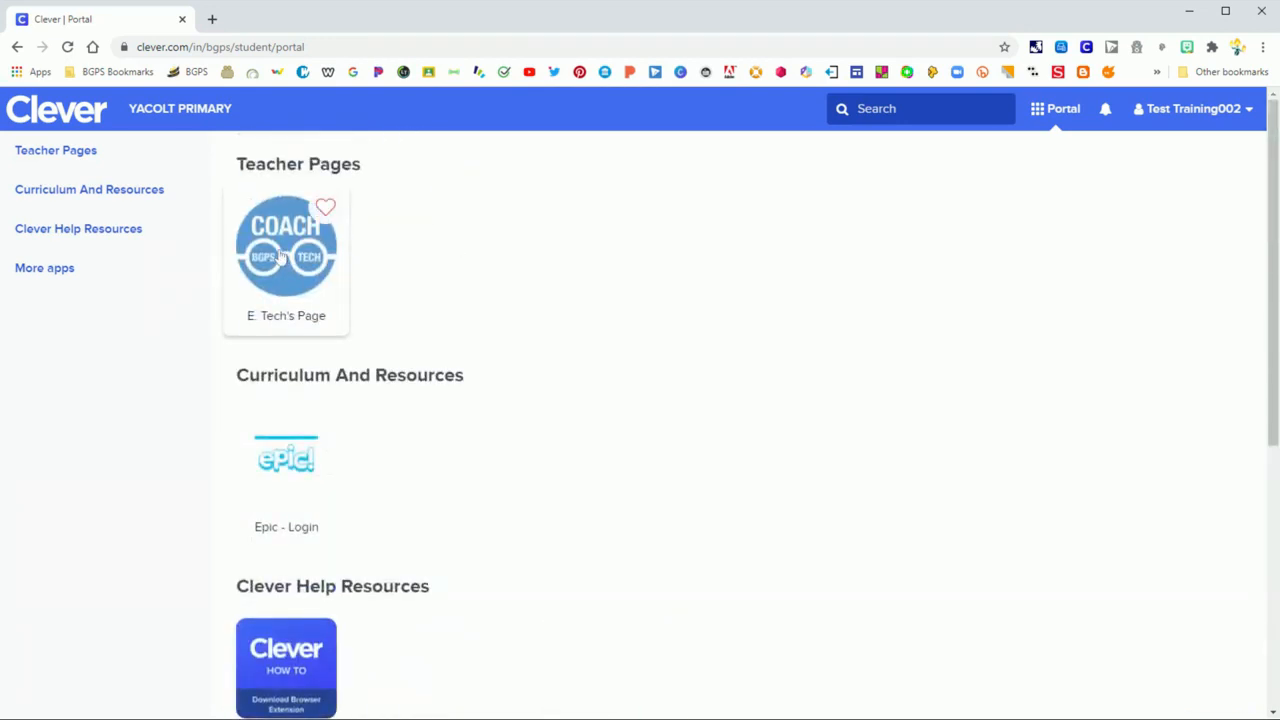
click(286, 246)
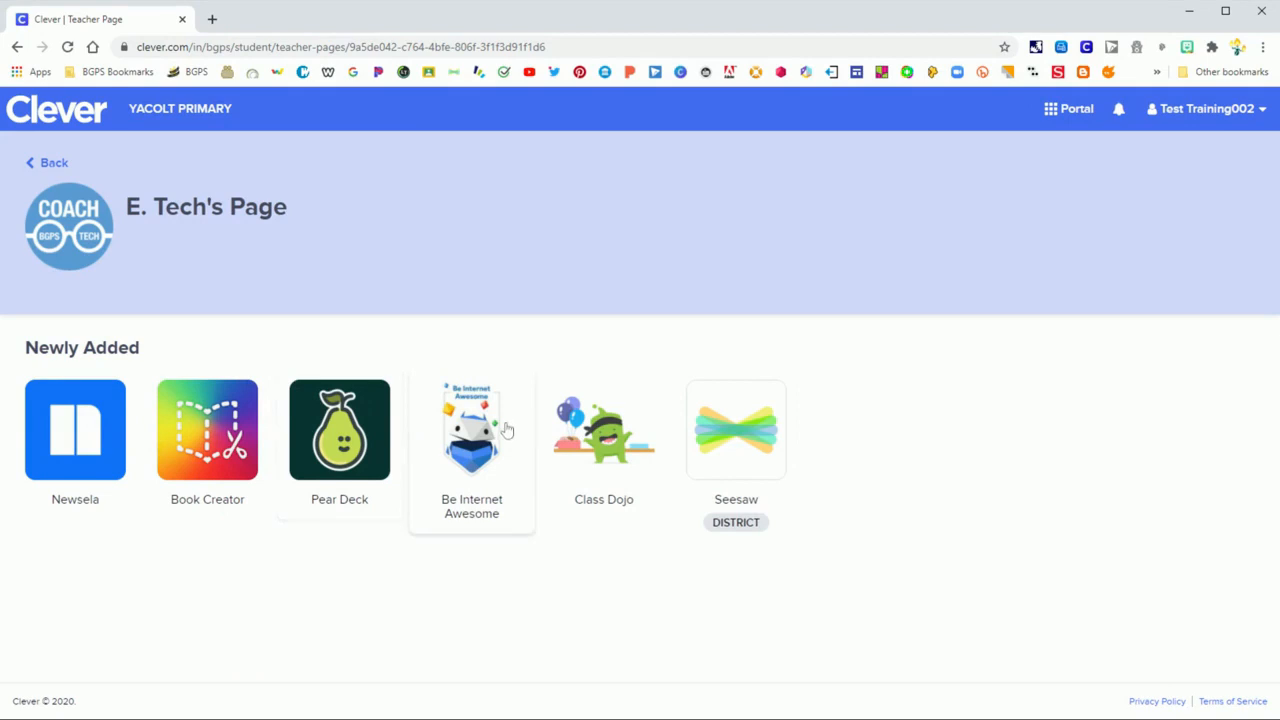
mouse_move(425, 275)
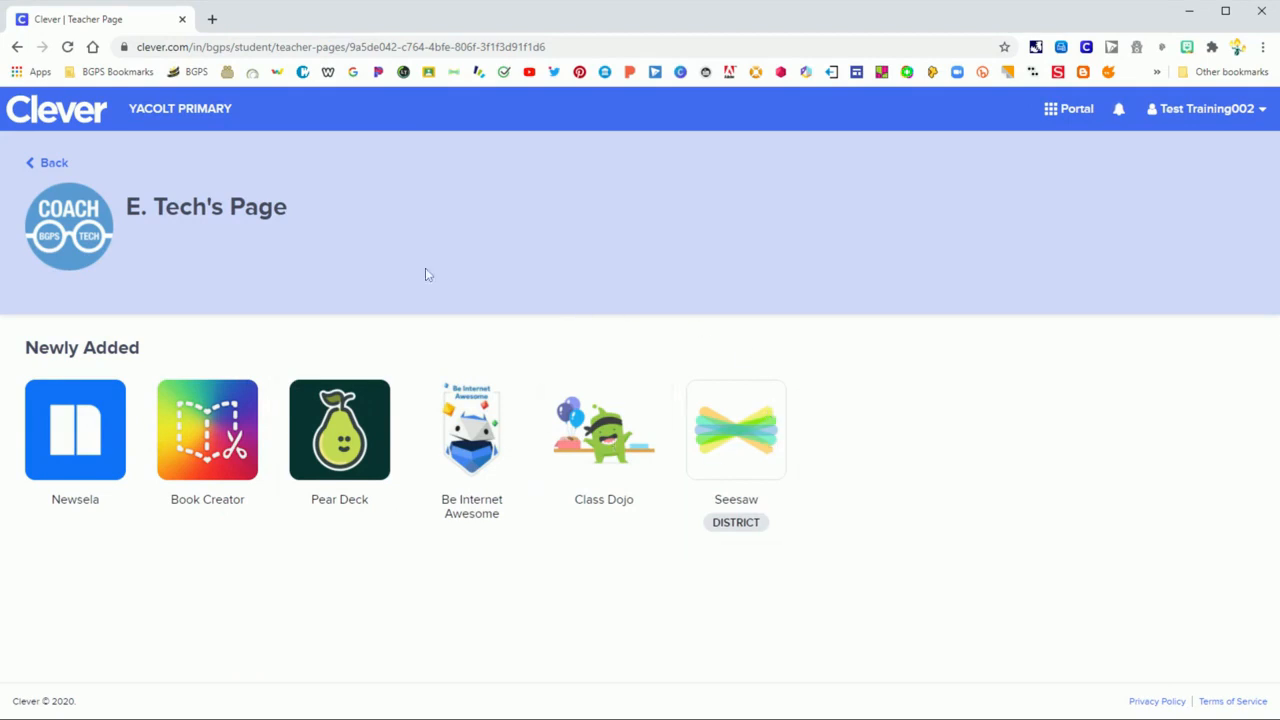
- Use the Back link on E. Tech's Page to return to the portal
click(46, 162)
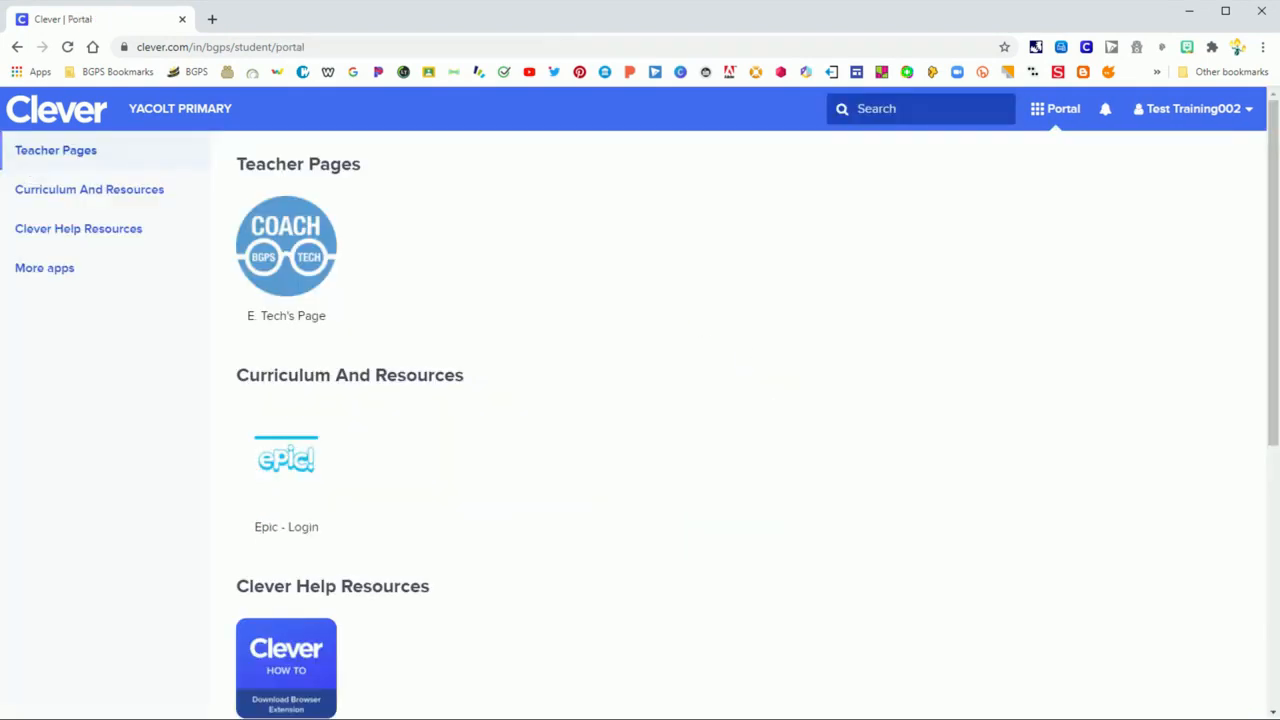
- Scroll the portal and reopen E. Tech's Page under Teacher Pages
scroll(down, 3)
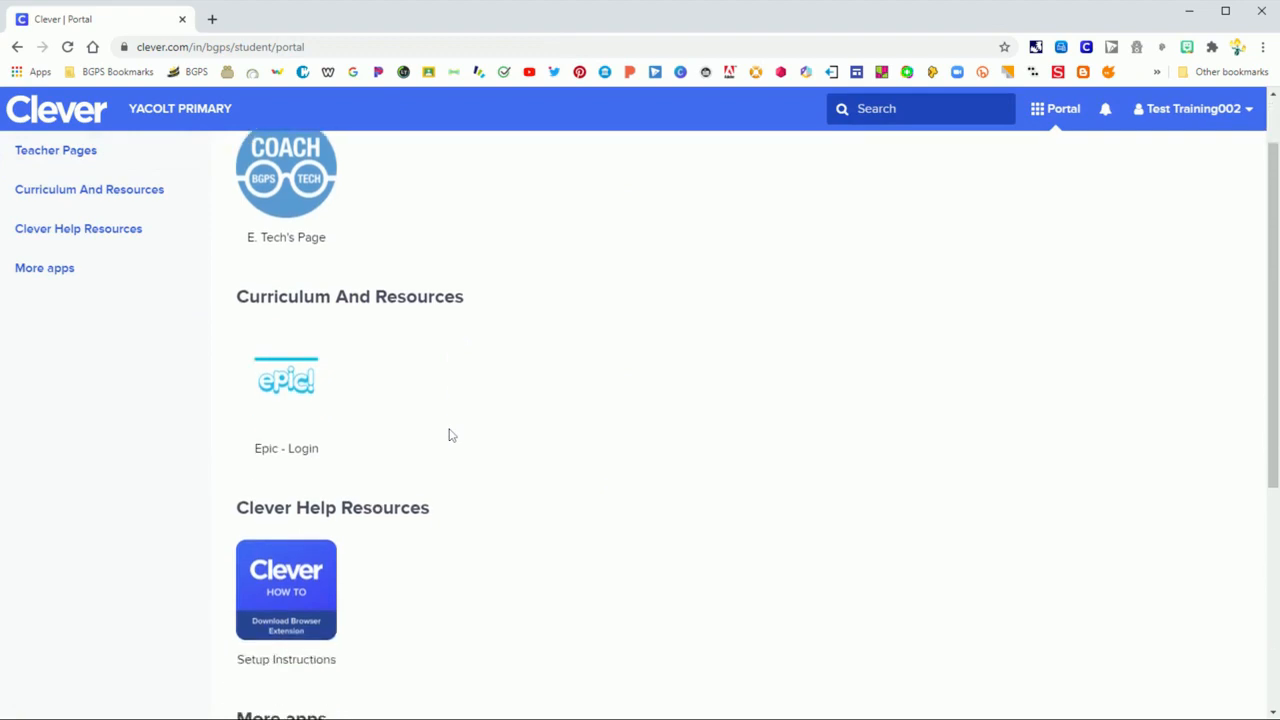
scroll(down, 3)
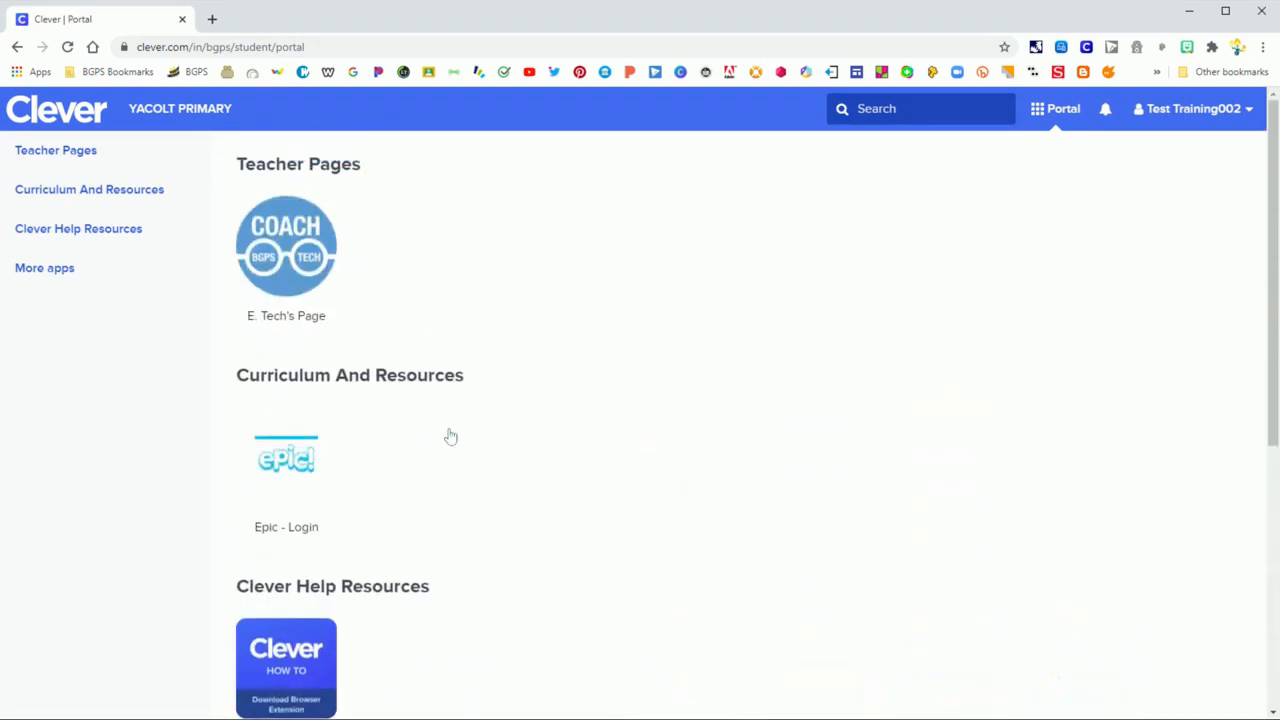
click(286, 246)
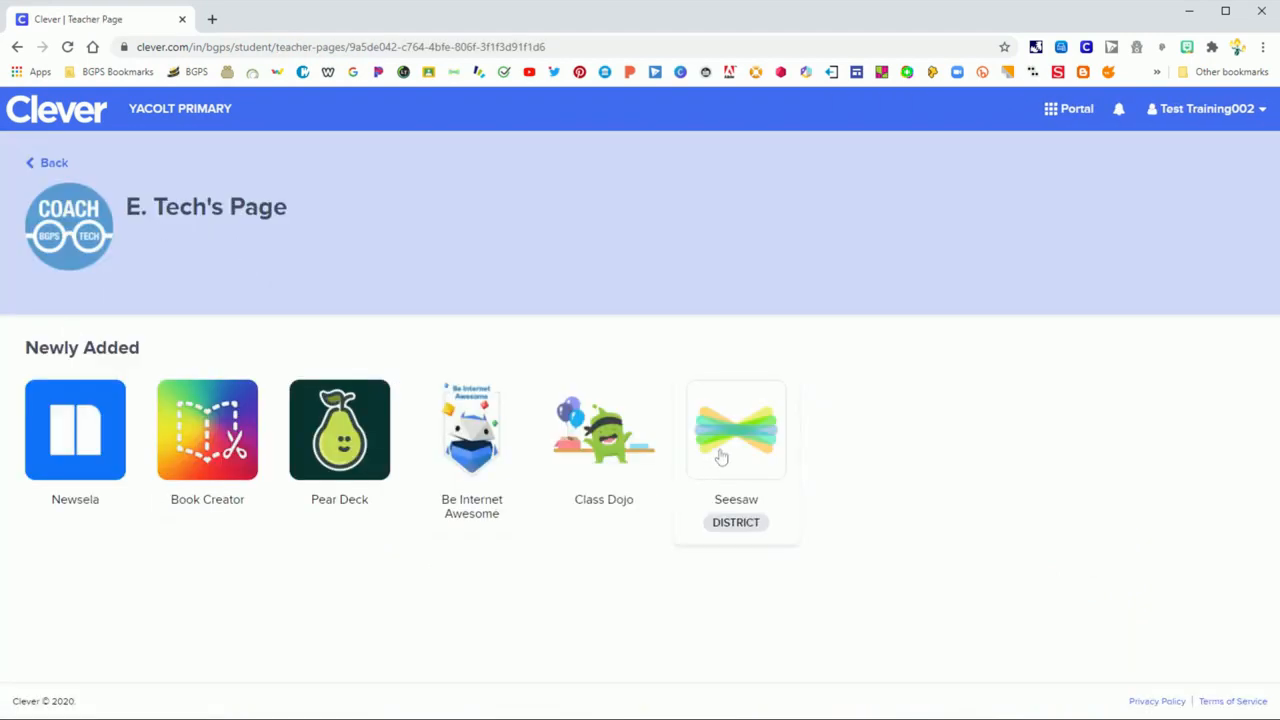
- Launch the Seesaw tile on E. Tech's Page into a new tab
click(736, 430)
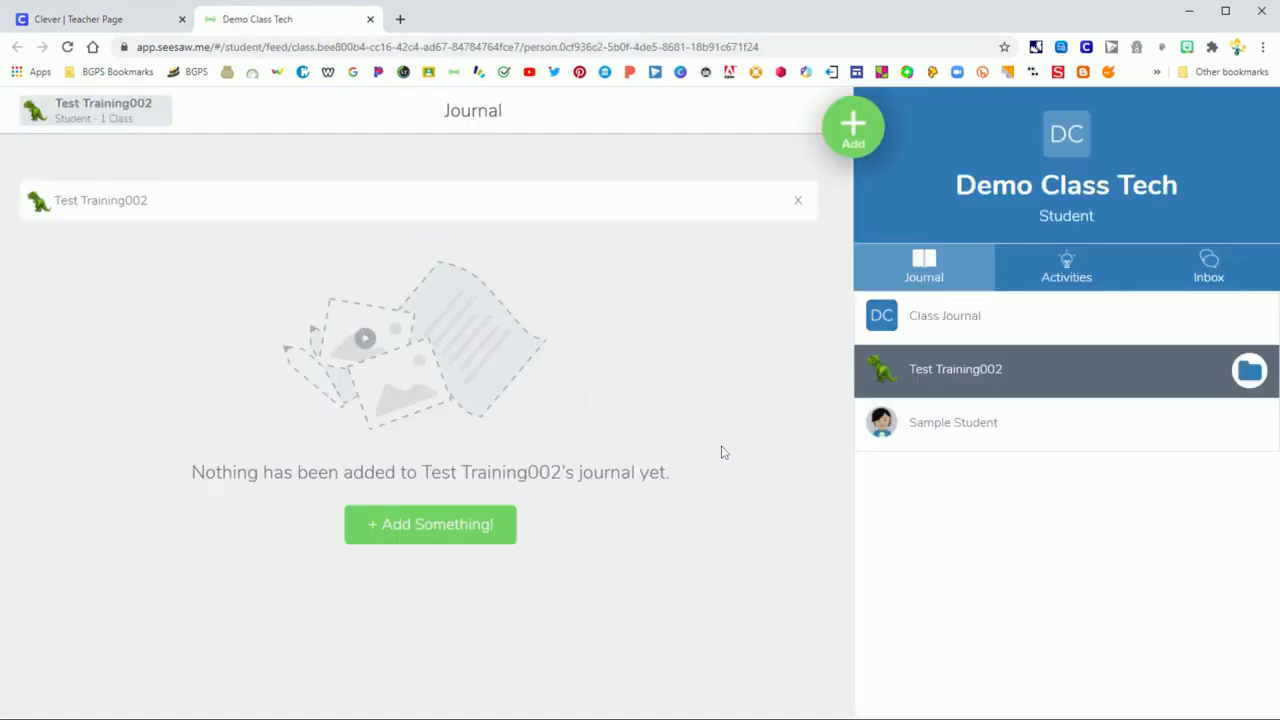
mouse_move(957, 347)
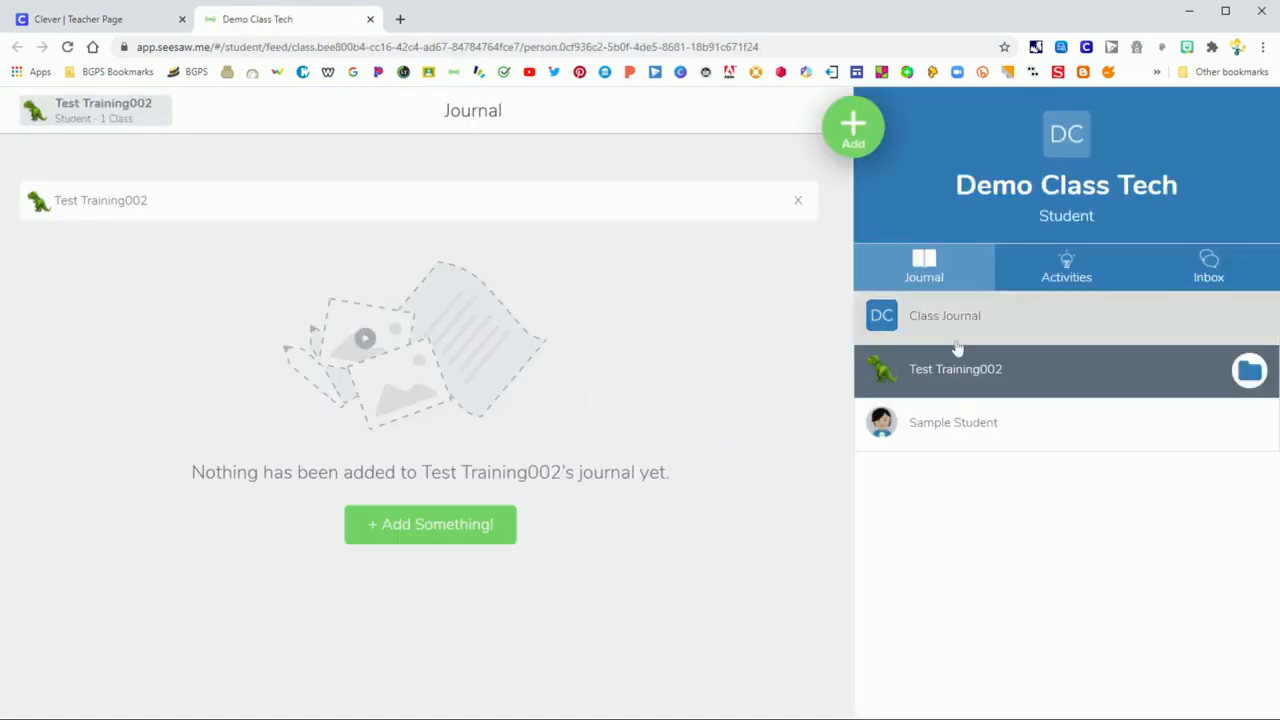